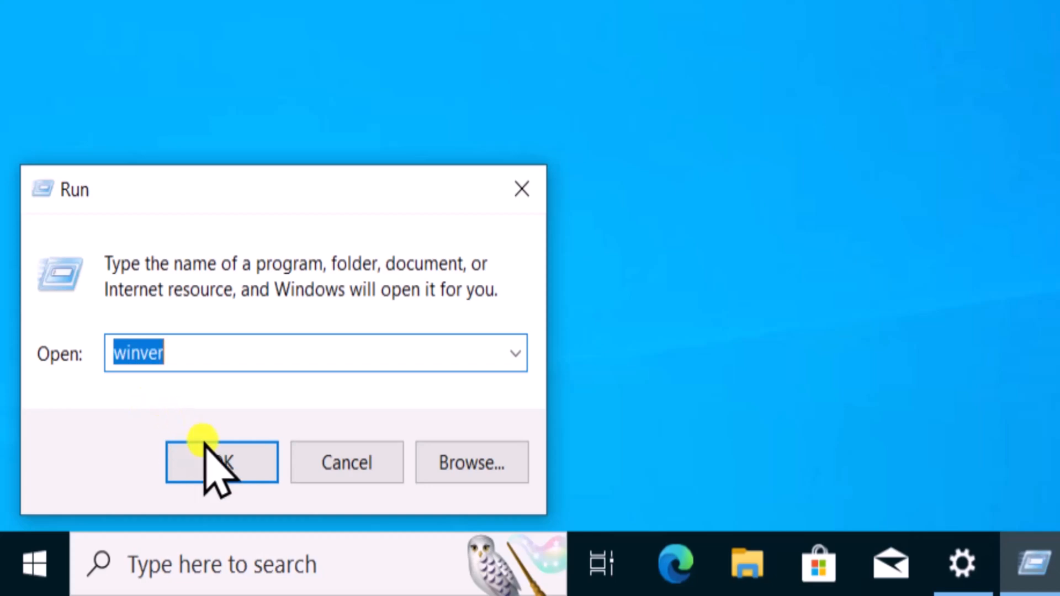
Step: Check the Windows version with winver (22H2, build 19045.2965) and dismiss the About window
{"action": "left_click", "coordinate": [221, 461]}
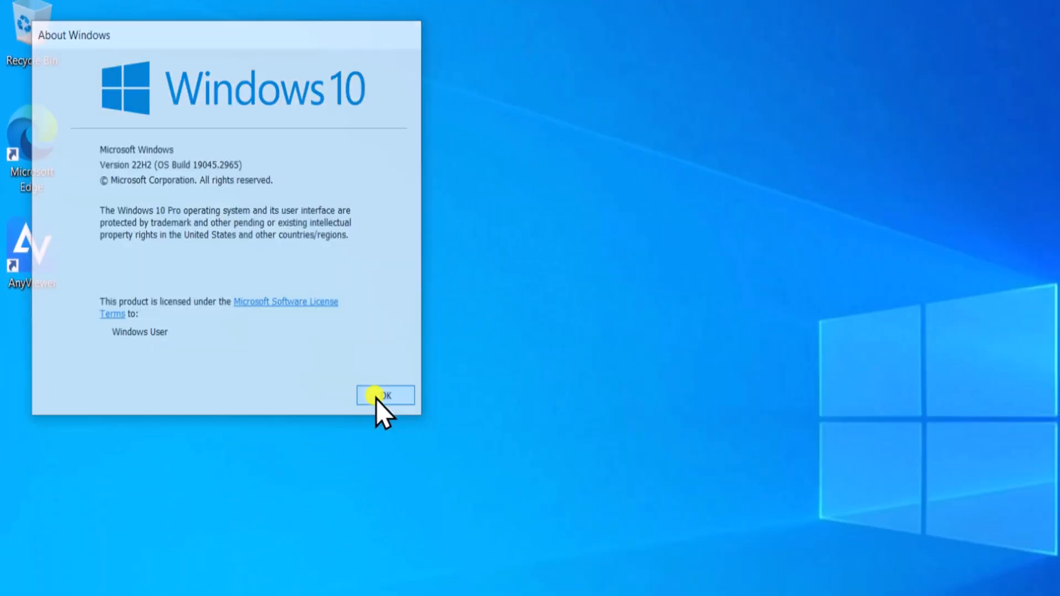
{"action": "left_click", "coordinate": [384, 396]}
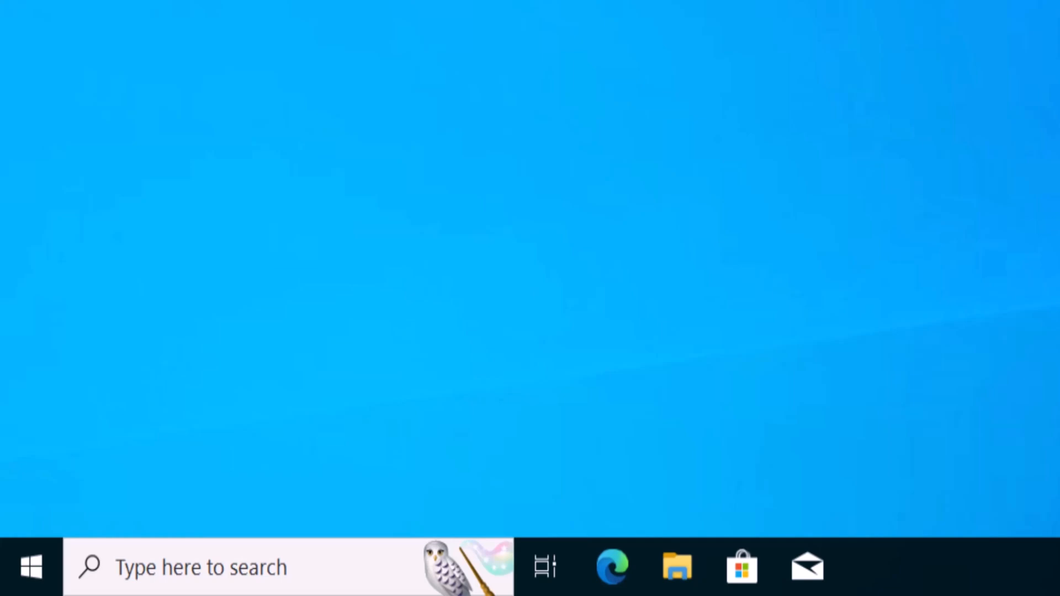
Step: Turn on Enable Remote Desktop under Settings > System > Remote Desktop and confirm the prompt
{"action": "left_click", "coordinate": [28, 571]}
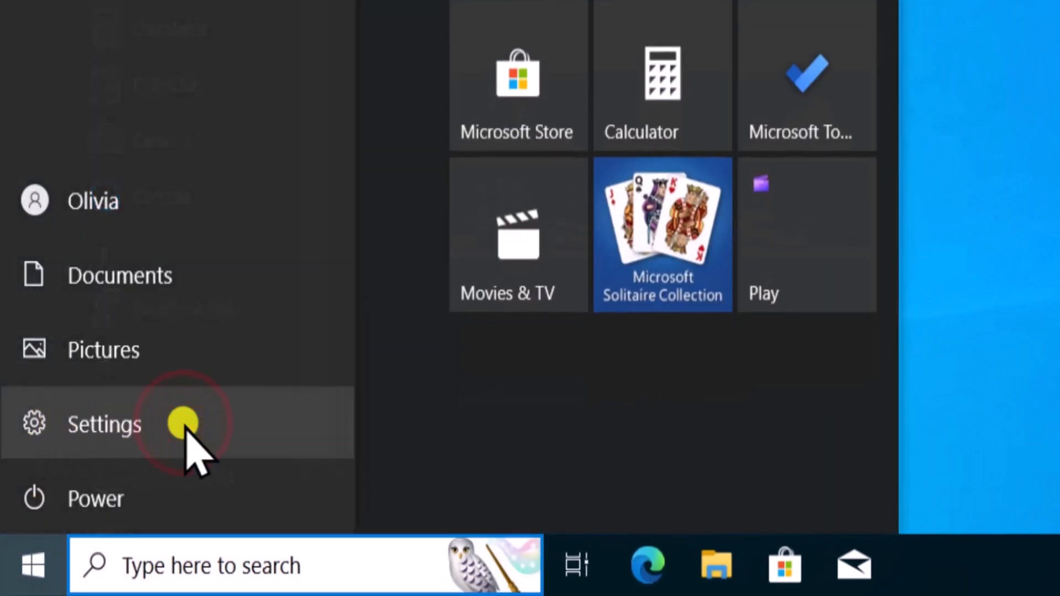
{"action": "left_click", "coordinate": [104, 423]}
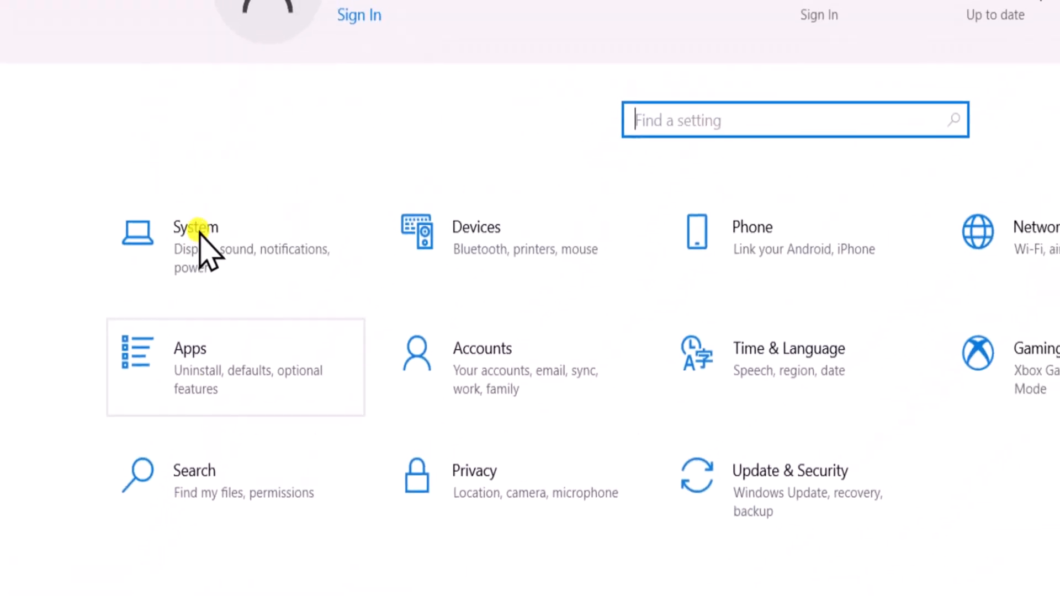
{"action": "left_click", "coordinate": [195, 227]}
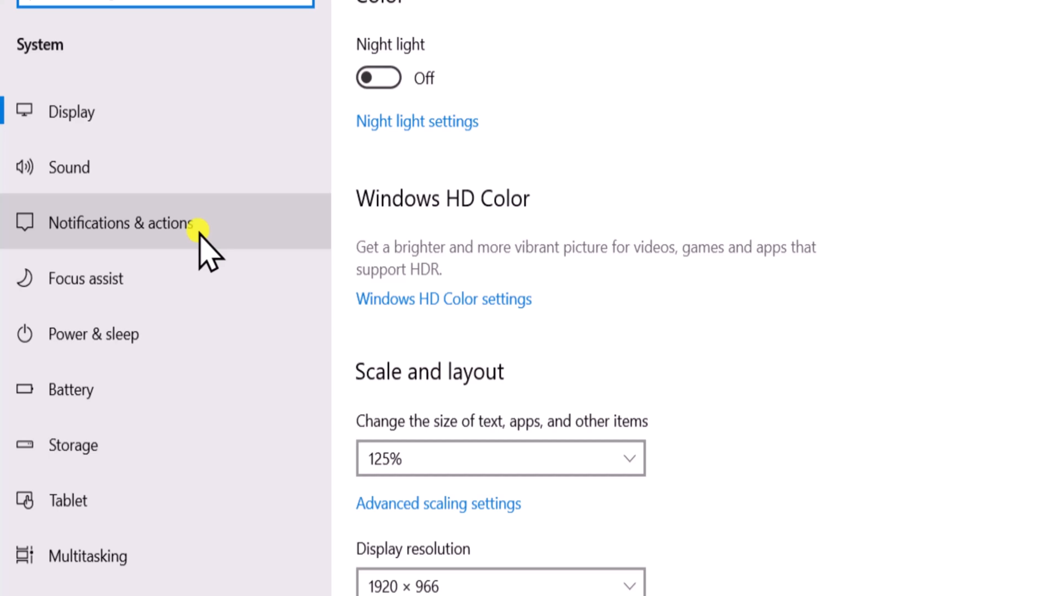
{"action": "scroll", "scroll_direction": "down", "scroll_amount": 3}
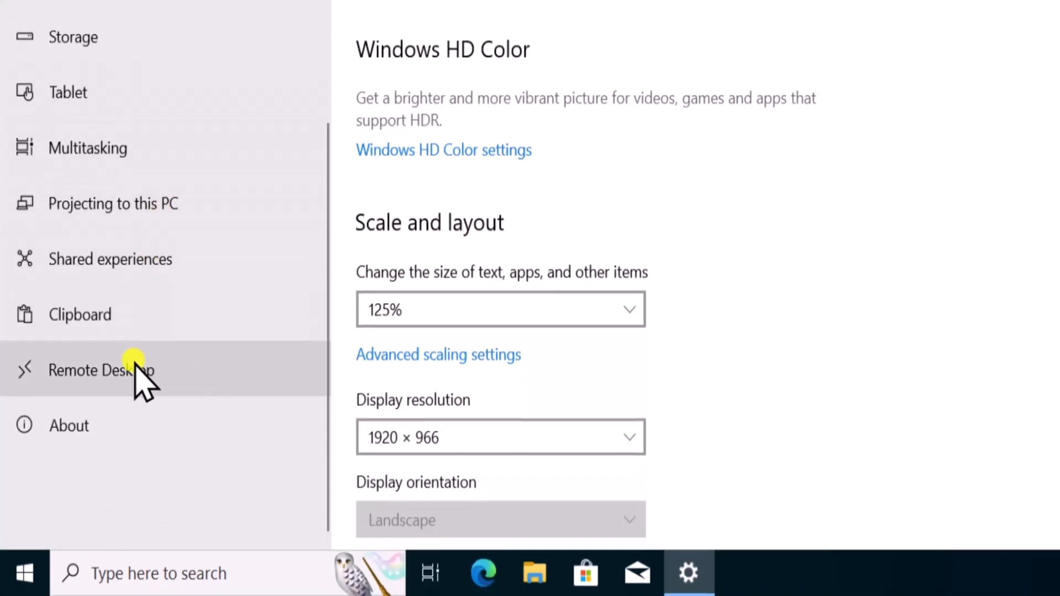
{"action": "left_click", "coordinate": [124, 367]}
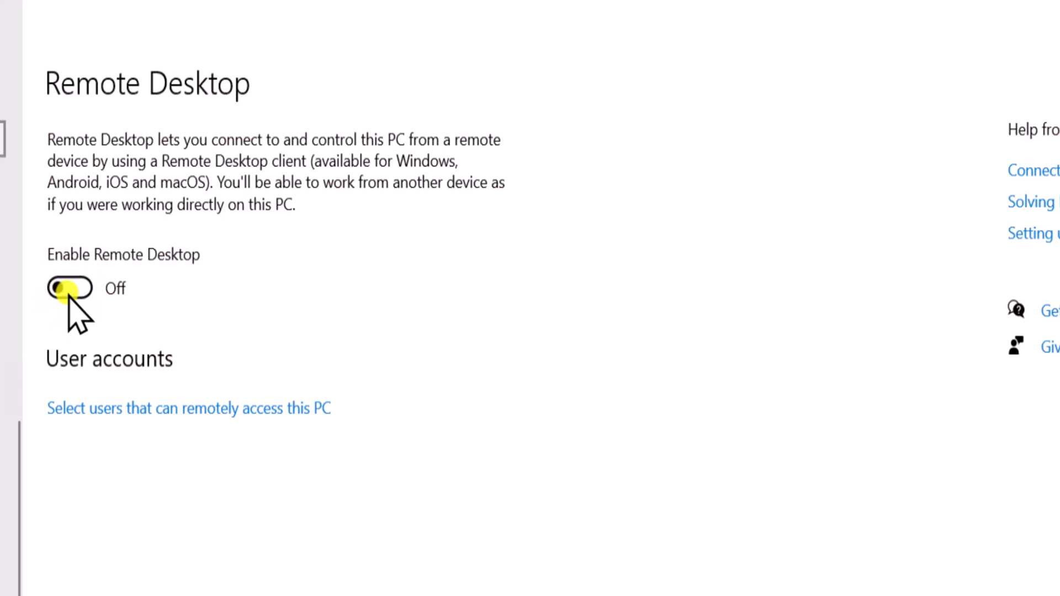
{"action": "left_click", "coordinate": [65, 289]}
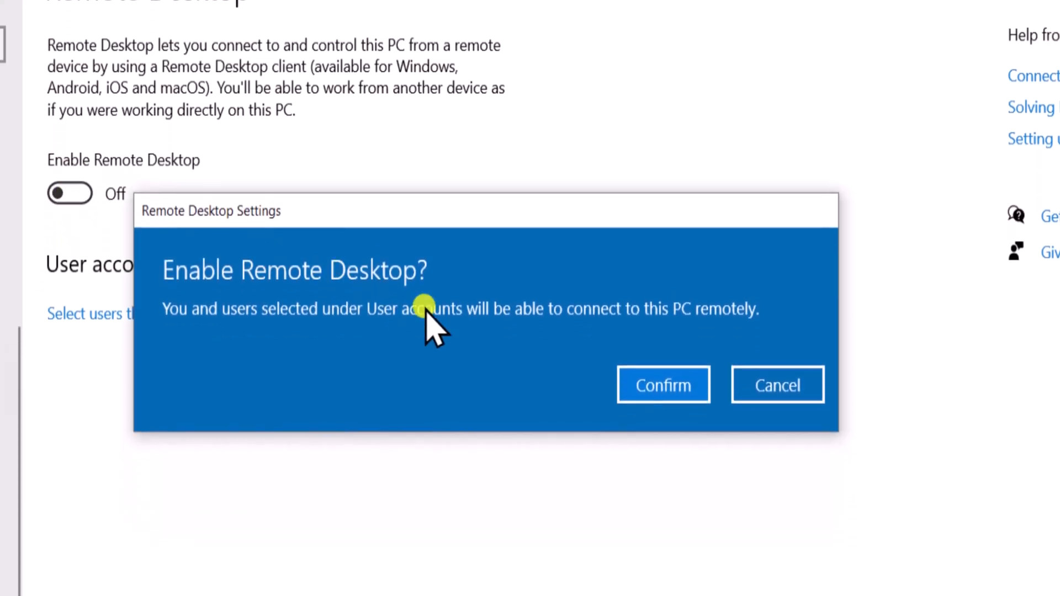
{"action": "left_click", "coordinate": [663, 384]}
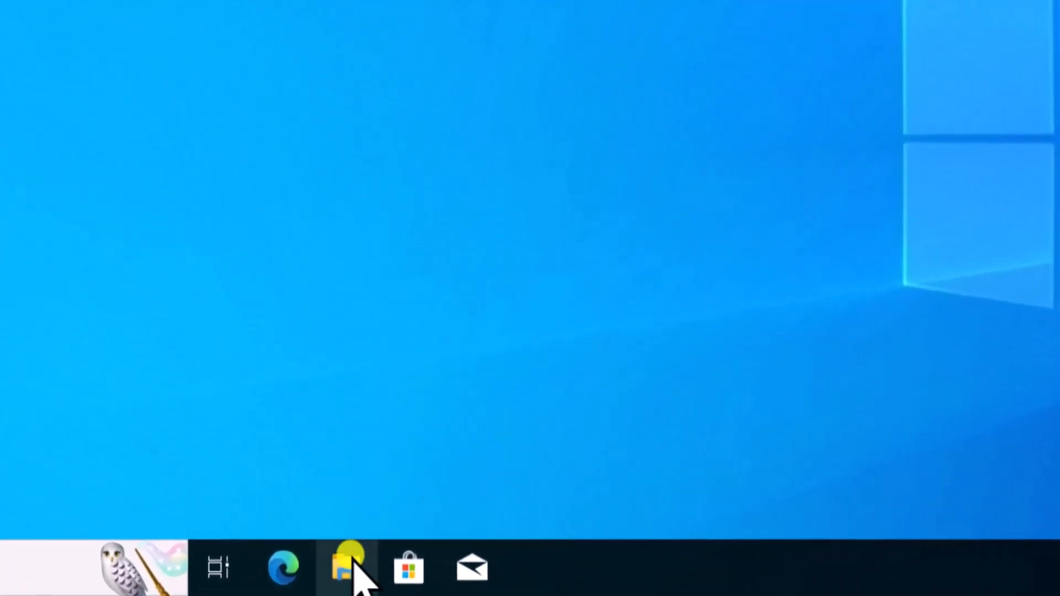
{"action": "left_click", "coordinate": [341, 568]}
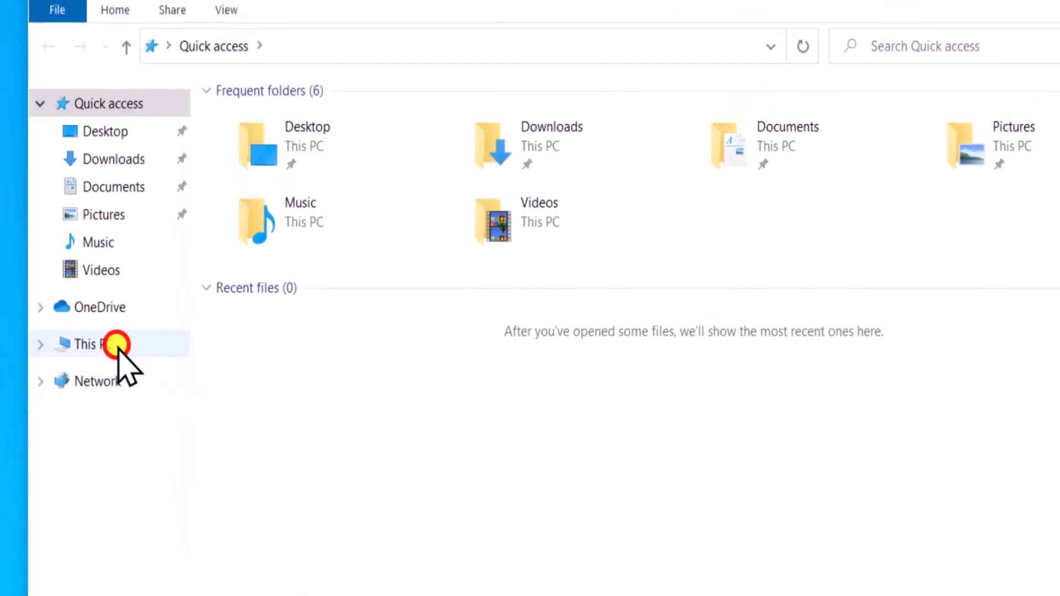
{"action": "left_click", "coordinate": [85, 345]}
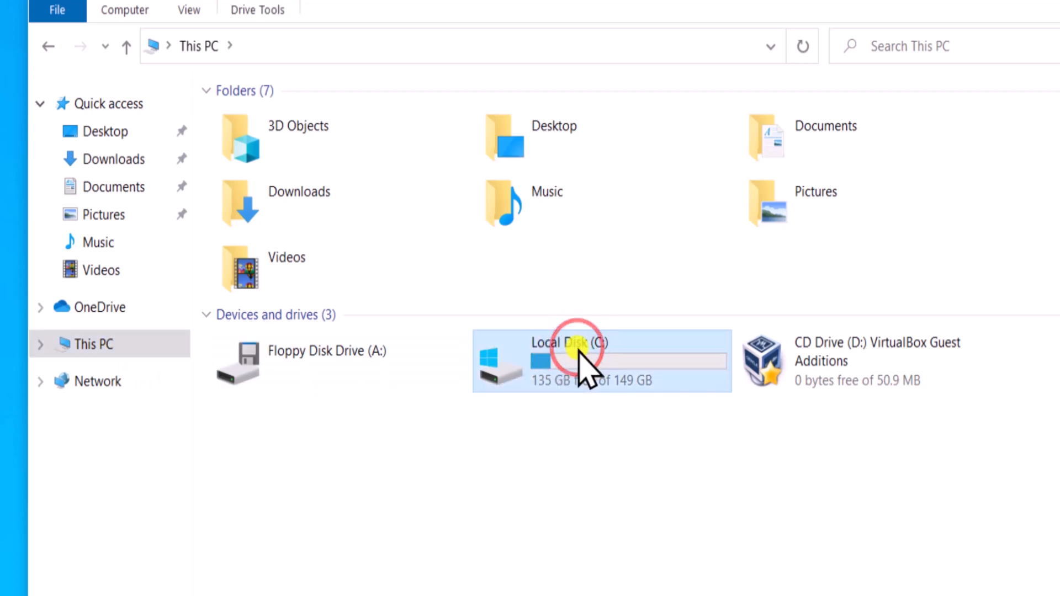
{"action": "double_click", "coordinate": [570, 353]}
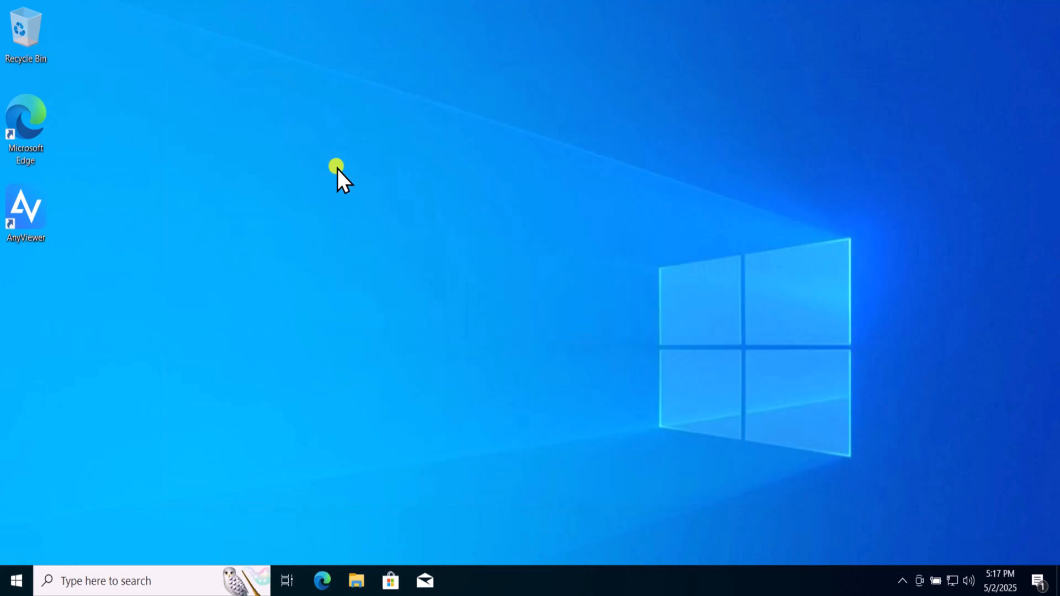
Step: Bring up Remote Desktop Connection with 192.168.1.104 as the target computer
{"action": "left_click", "coordinate": [18, 579]}
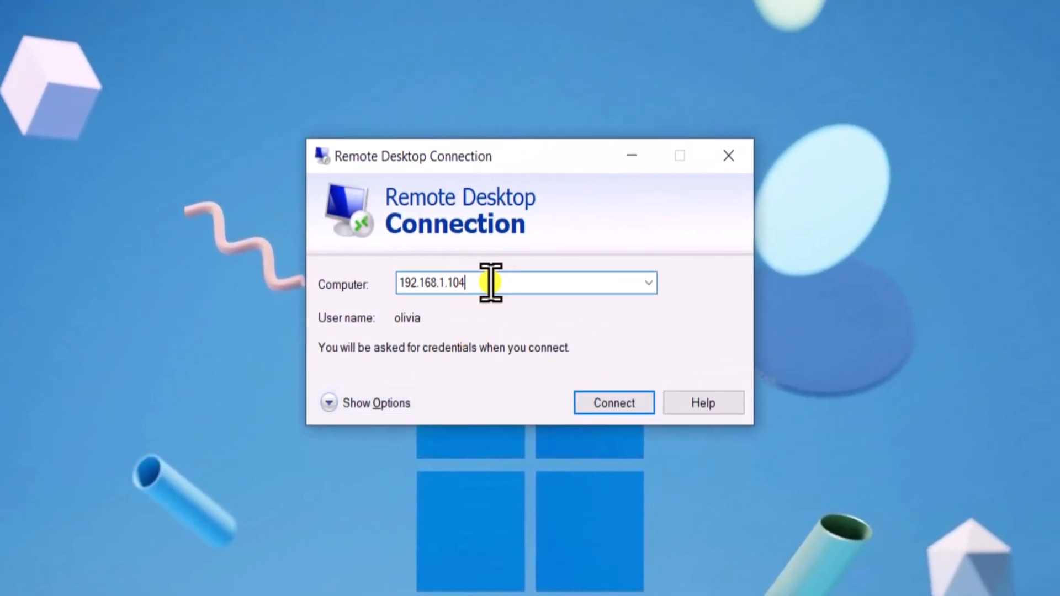
Step: Change the target to 192.168.1.105 and connect with the username and password
{"action": "left_click", "coordinate": [602, 403]}
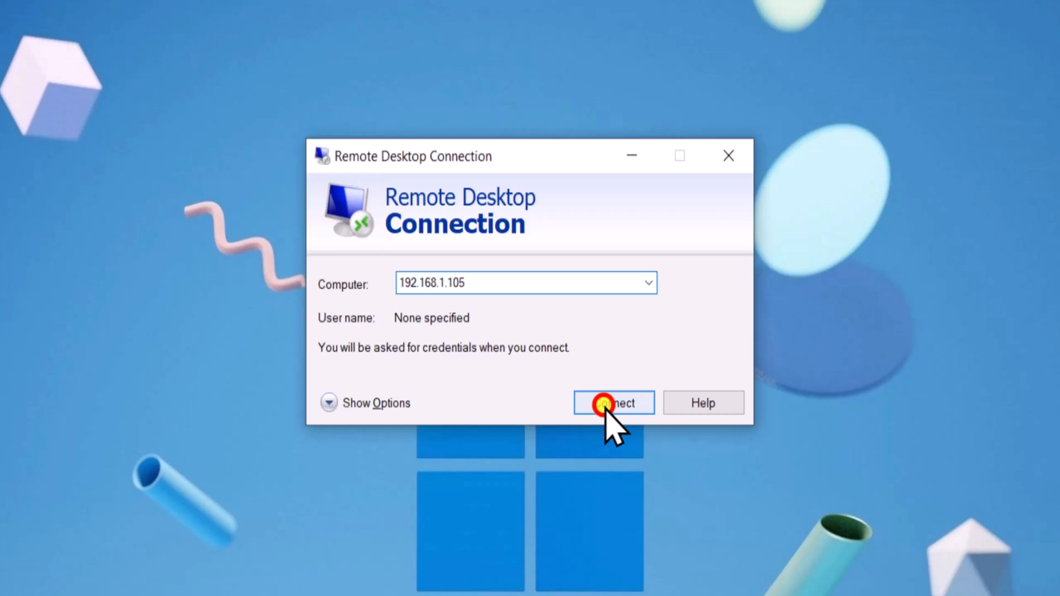
{"action": "left_click", "coordinate": [607, 402]}
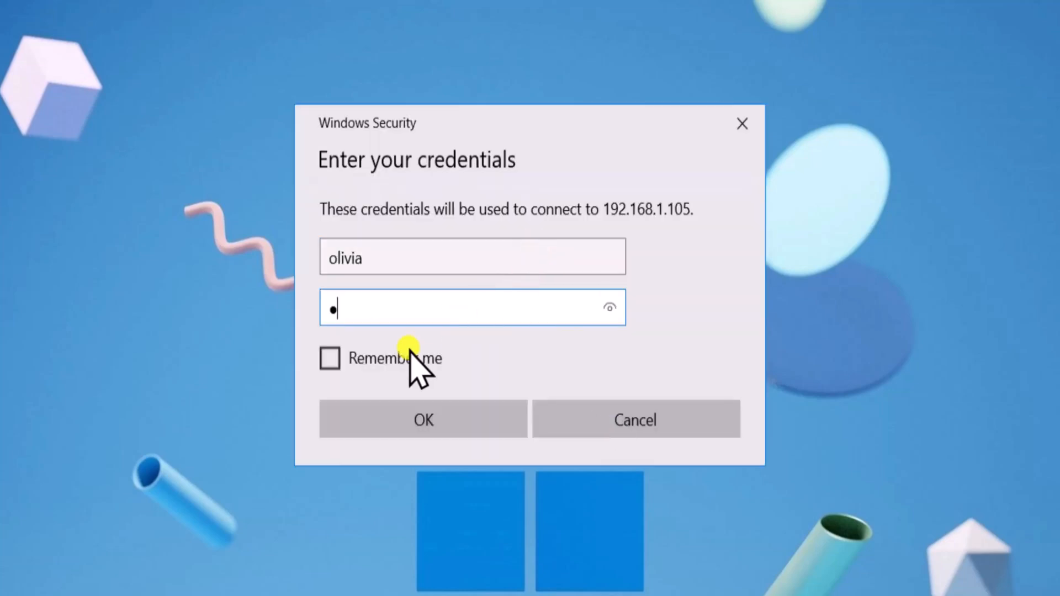
{"action": "mouse_move", "coordinate": [392, 403]}
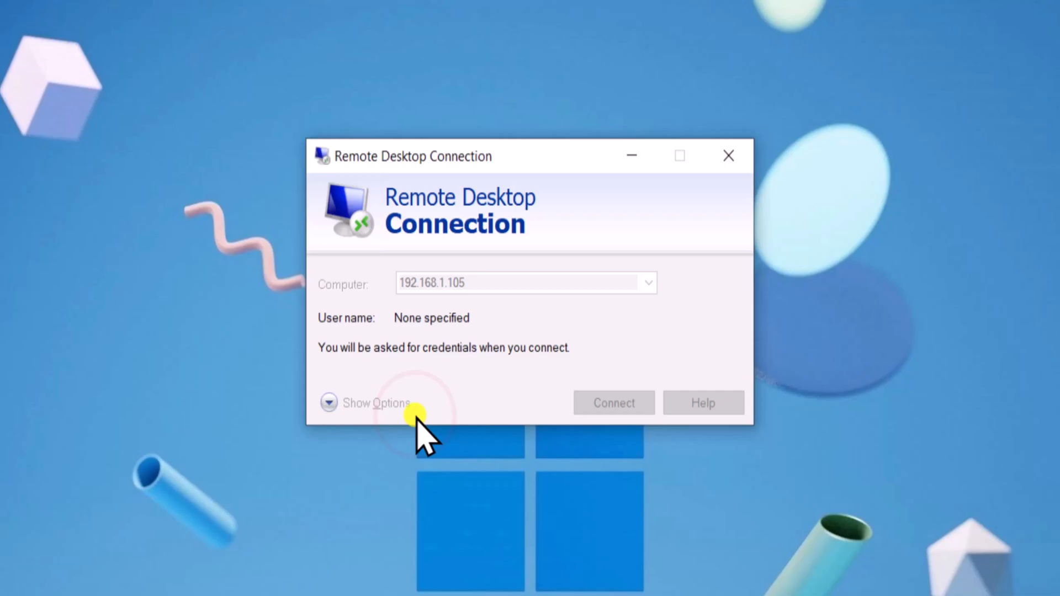
{"action": "left_click", "coordinate": [613, 401]}
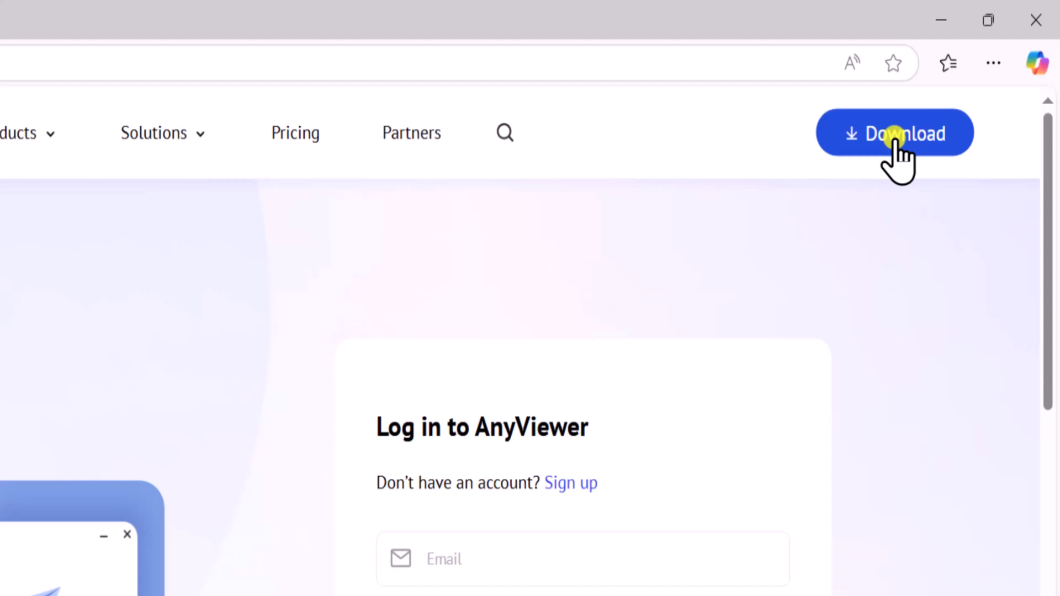
Step: Download AnyViewerSetup (1).exe from the site and run it from the Downloads panel
{"action": "left_click", "coordinate": [571, 483]}
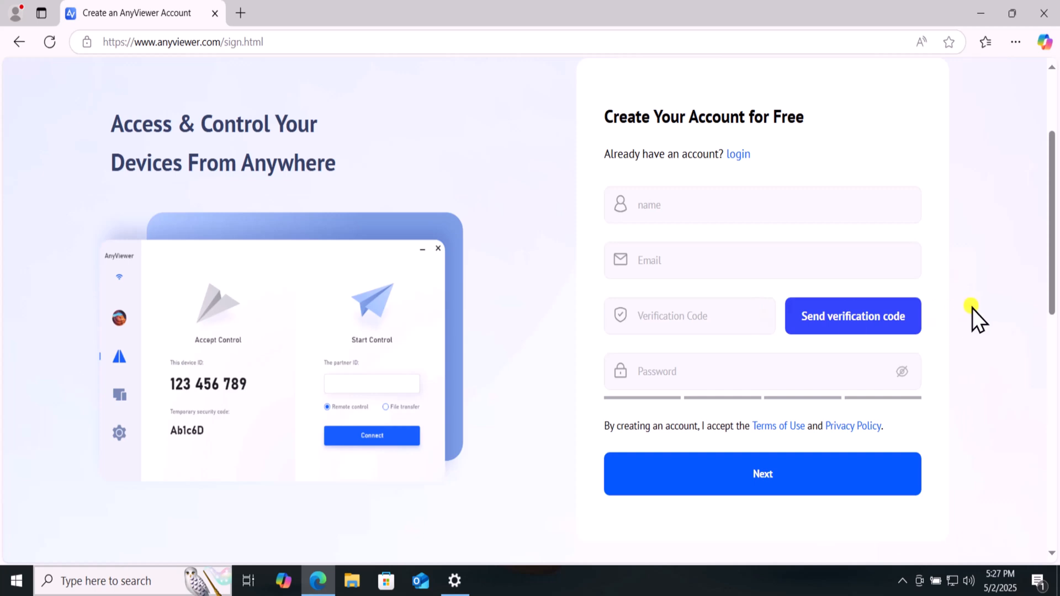
{"action": "left_click", "coordinate": [985, 42]}
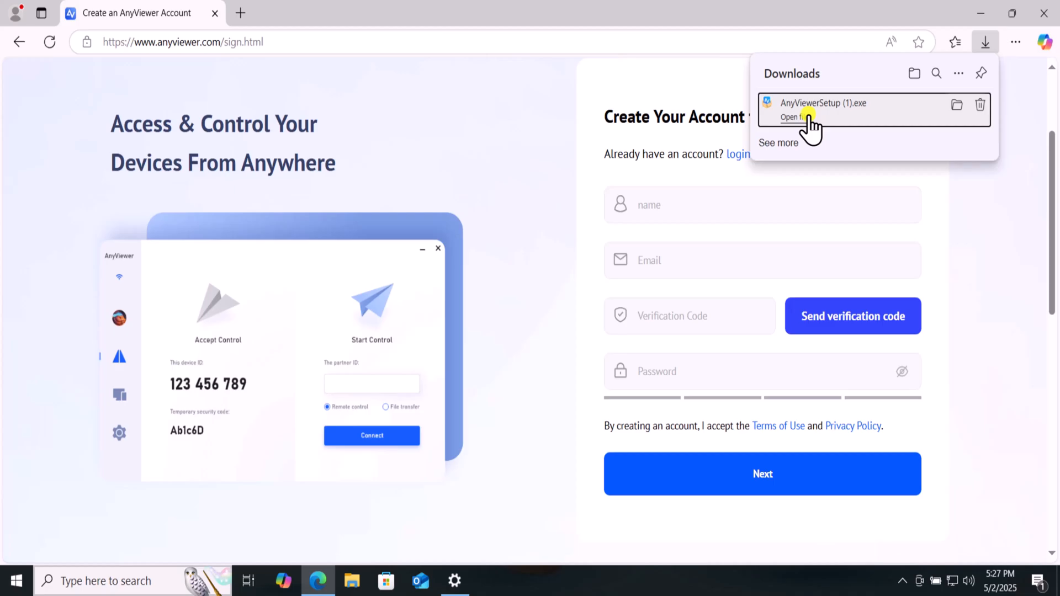
{"action": "left_click", "coordinate": [790, 117]}
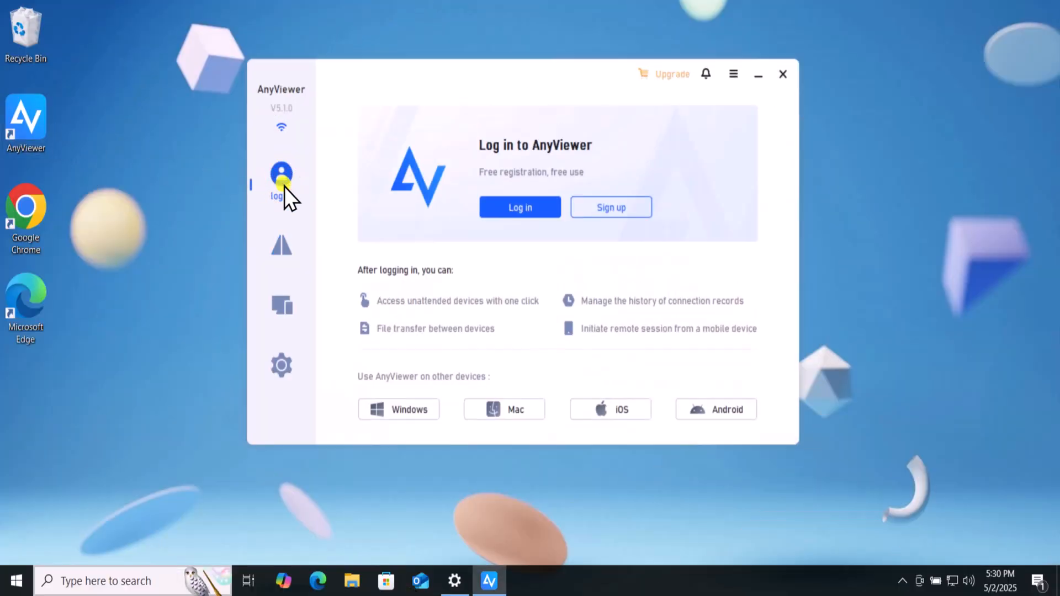
Step: Log in to the AnyViewer account with email and password and go to the Connection page
{"action": "left_click", "coordinate": [520, 208]}
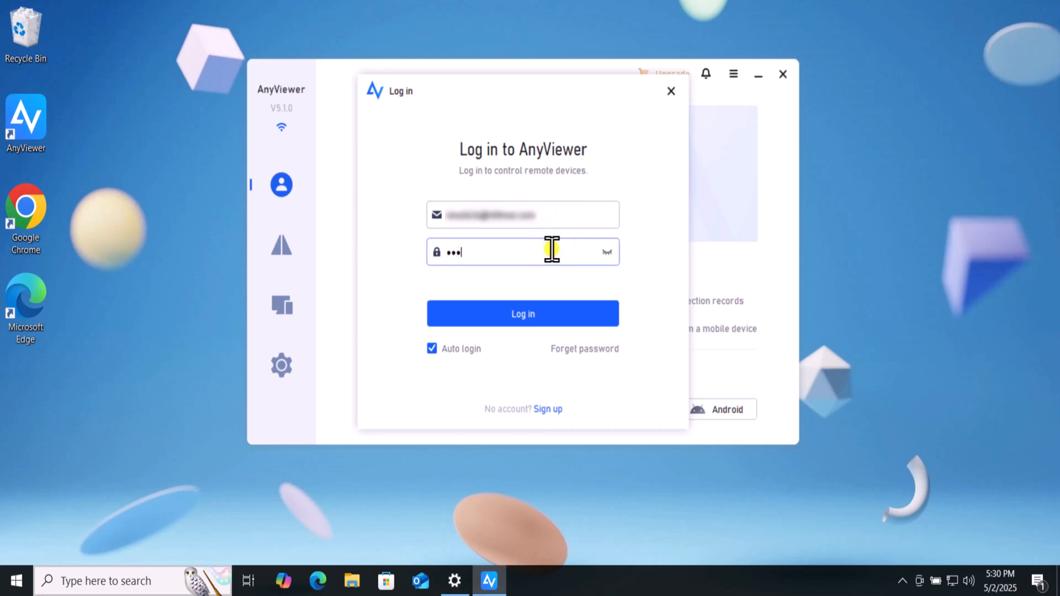
{"action": "left_click", "coordinate": [523, 313]}
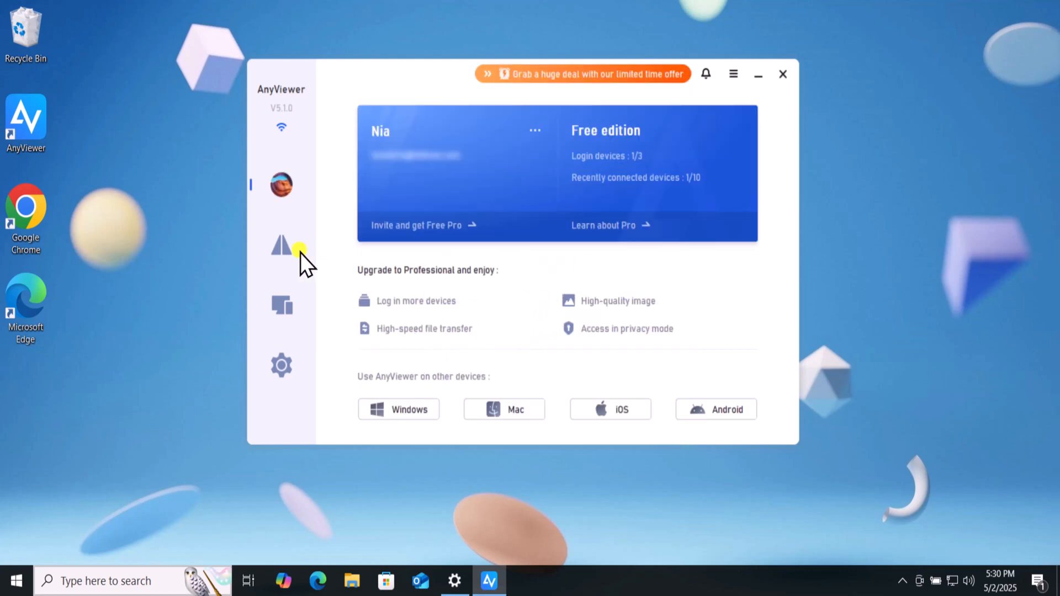
{"action": "left_click", "coordinate": [282, 247]}
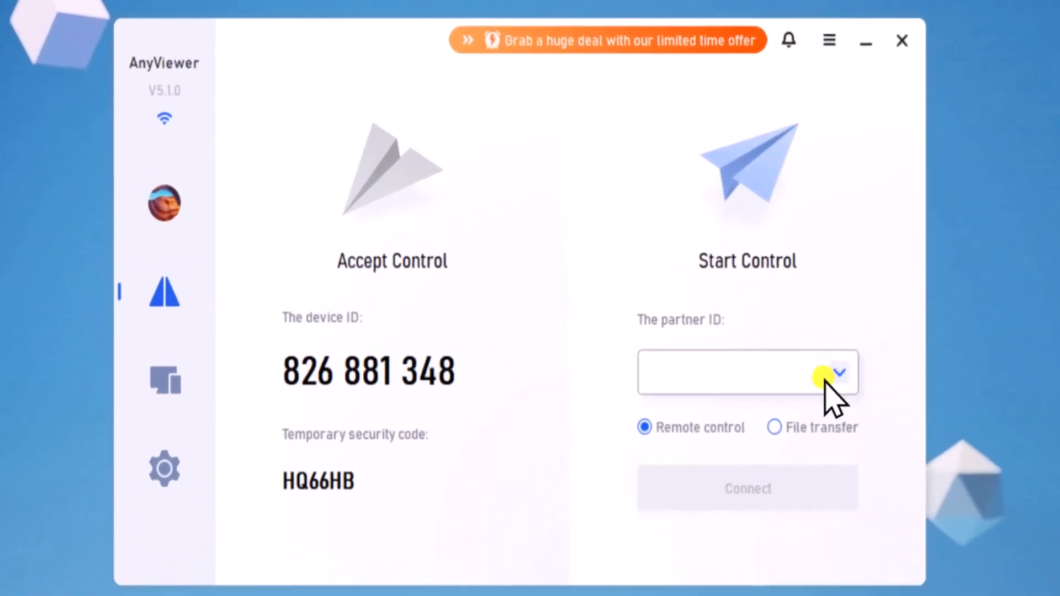
{"action": "type", "text": "993 602 627"}
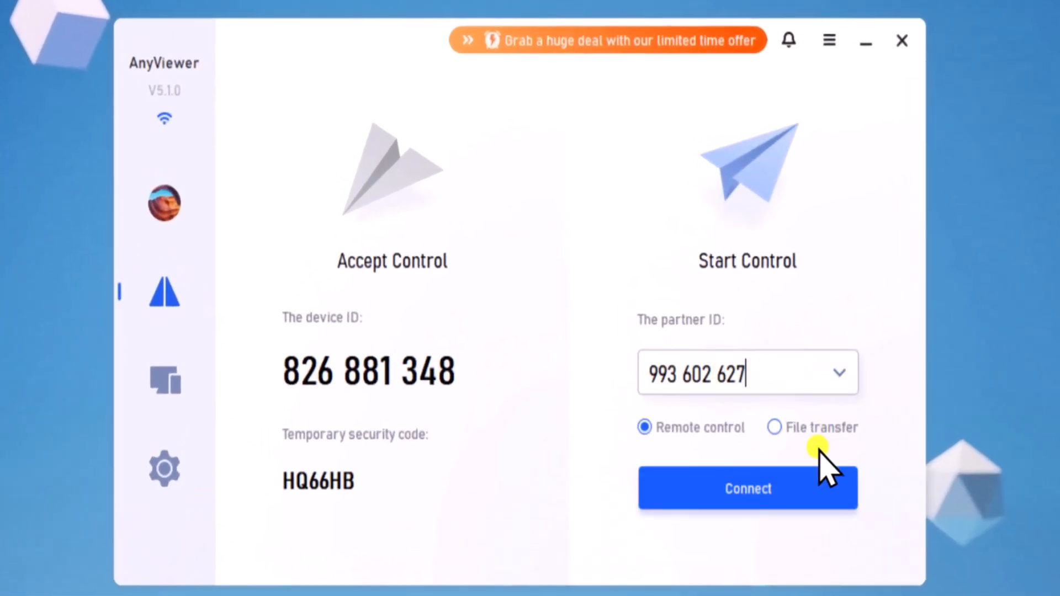
{"action": "left_click", "coordinate": [747, 488]}
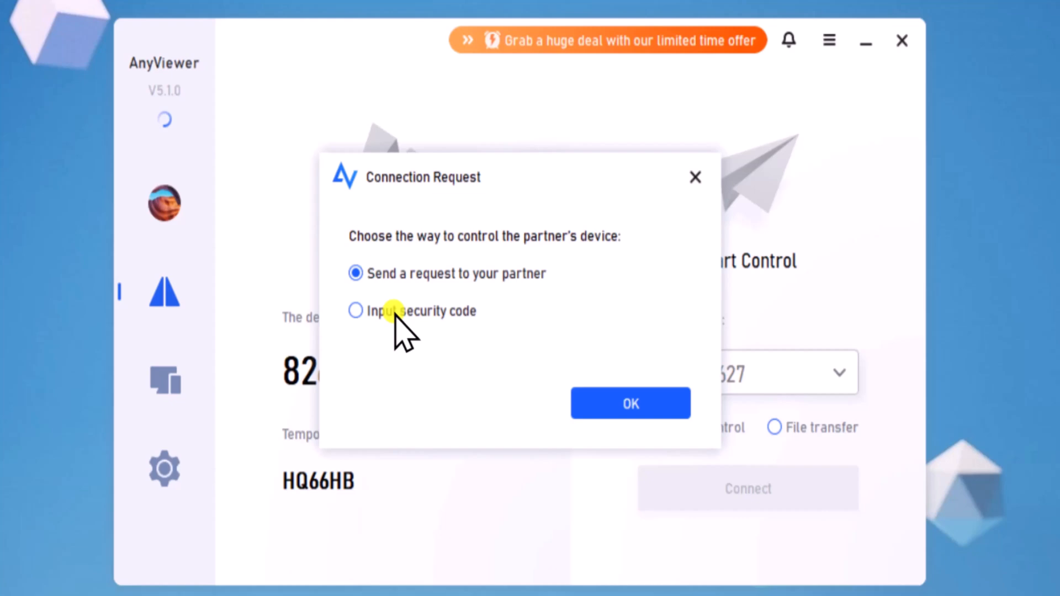
{"action": "left_click", "coordinate": [355, 312]}
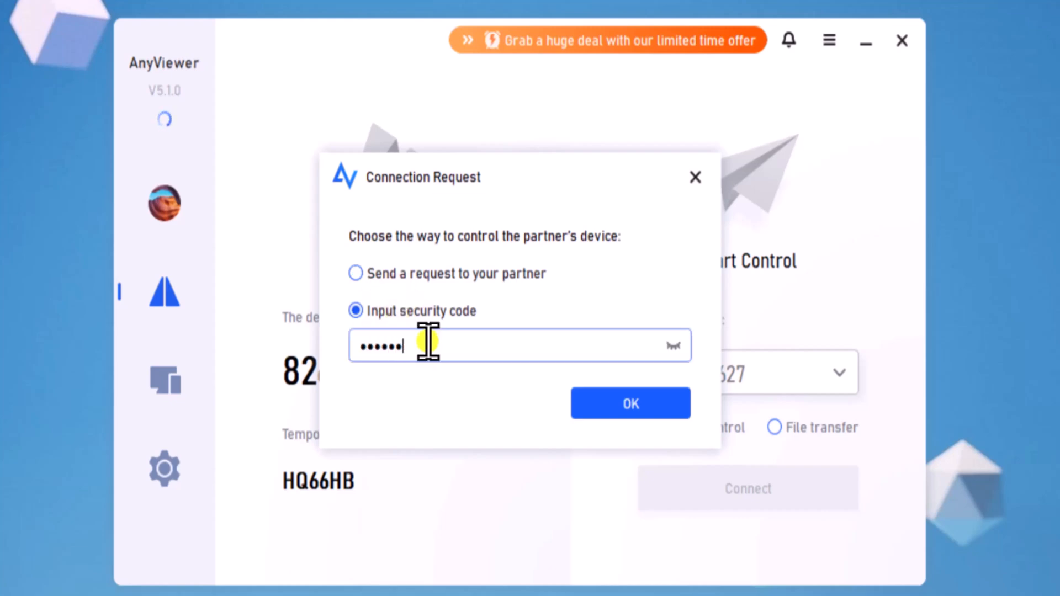
{"action": "left_click", "coordinate": [631, 403]}
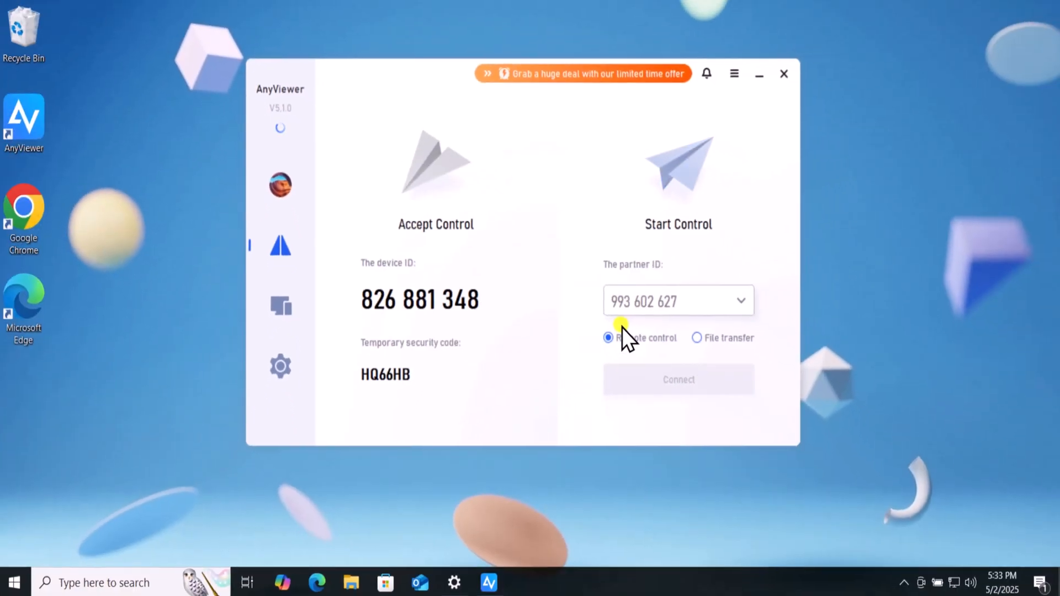